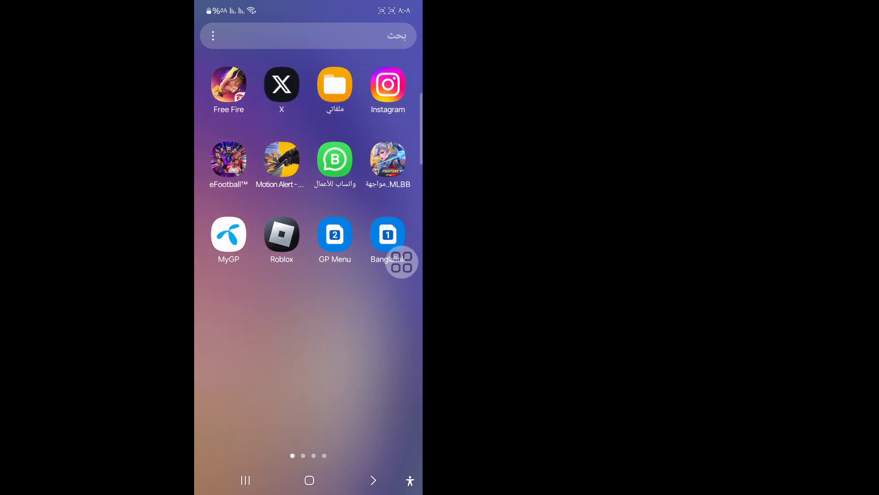
# Swipe to the home screen page holding the Facebook app and launch it
pyautogui.hscroll(-3)
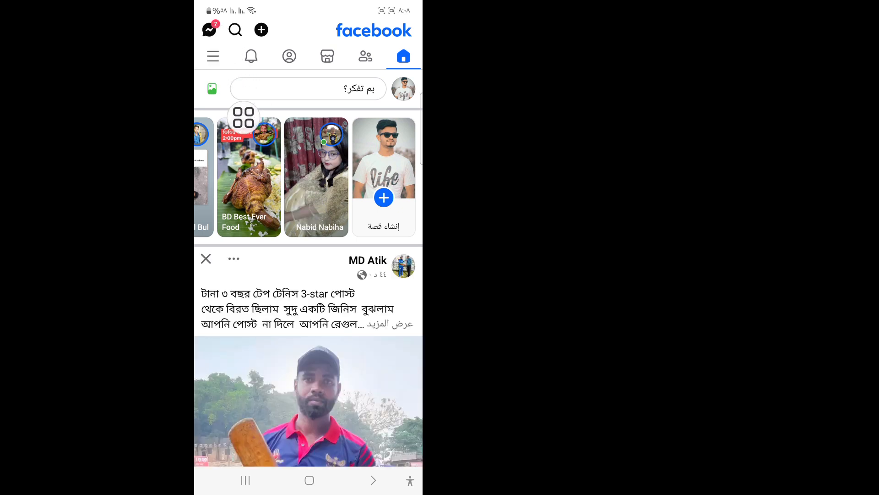
# Browse Facebook's menu and the Settings & privacy page, then return home
pyautogui.click(213, 56)
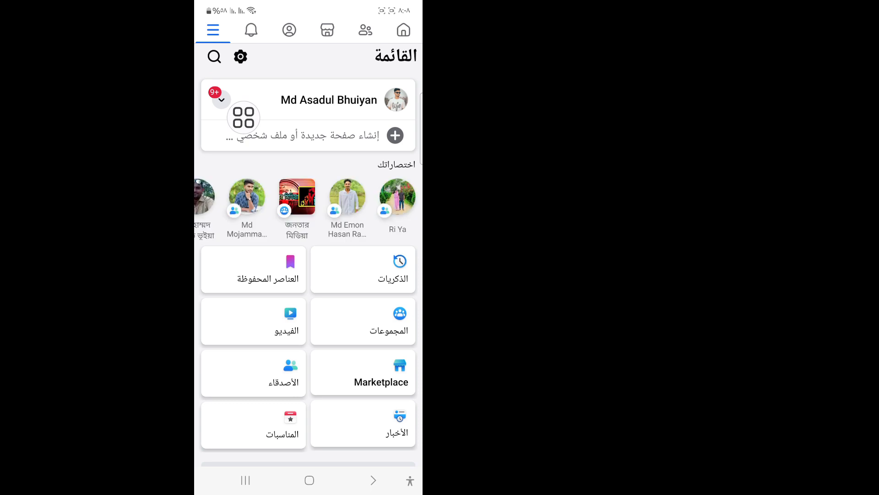
pyautogui.scroll(-3)
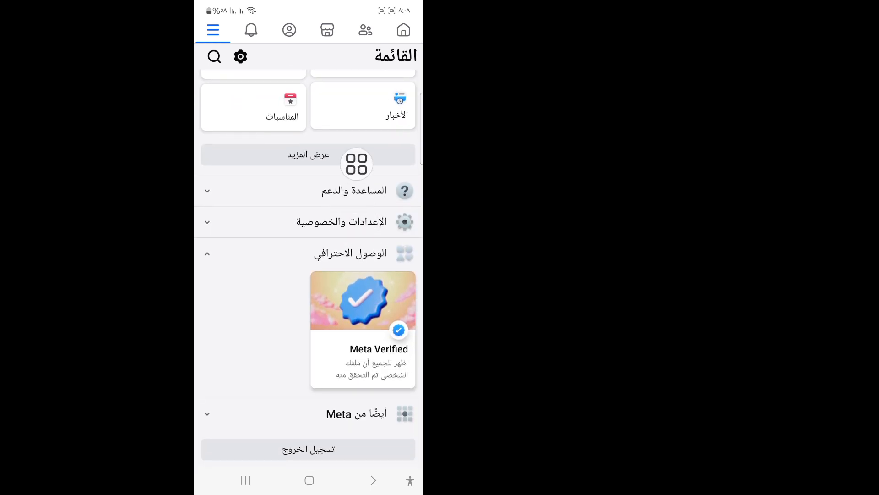
pyautogui.click(307, 222)
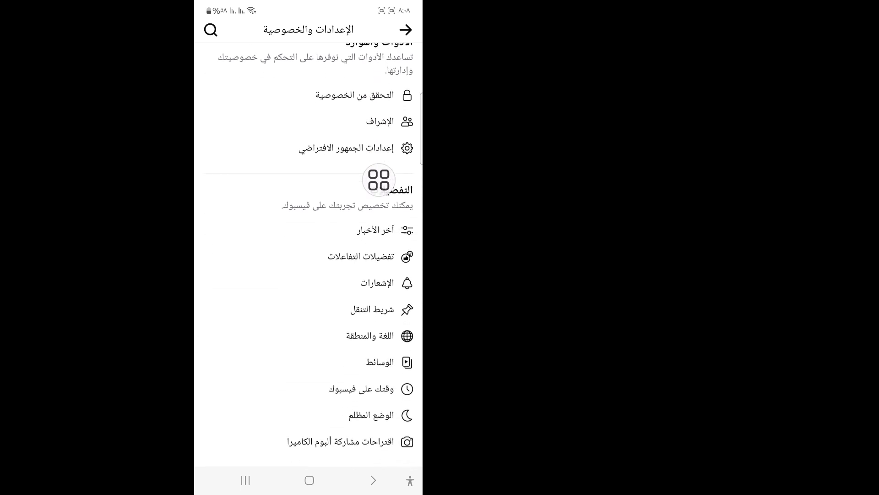
pyautogui.scroll(-3)
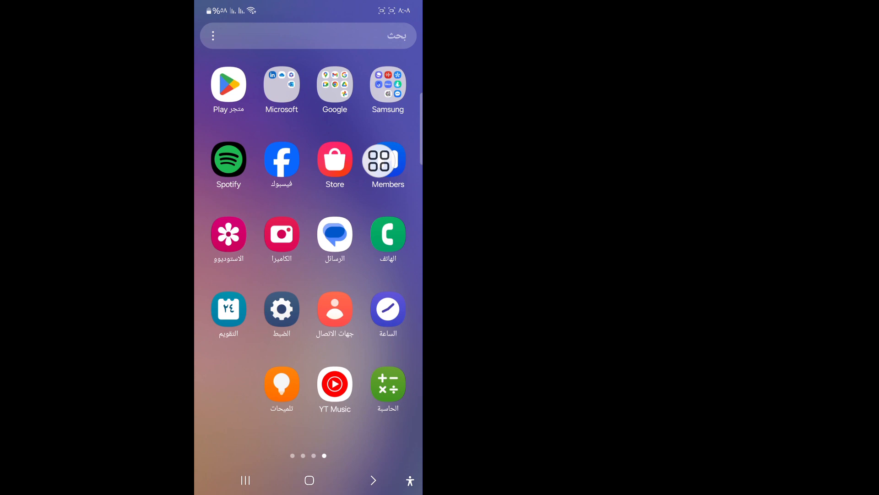
# Swipe to the home page with Facebook Lite and launch it
pyautogui.hscroll(-3)
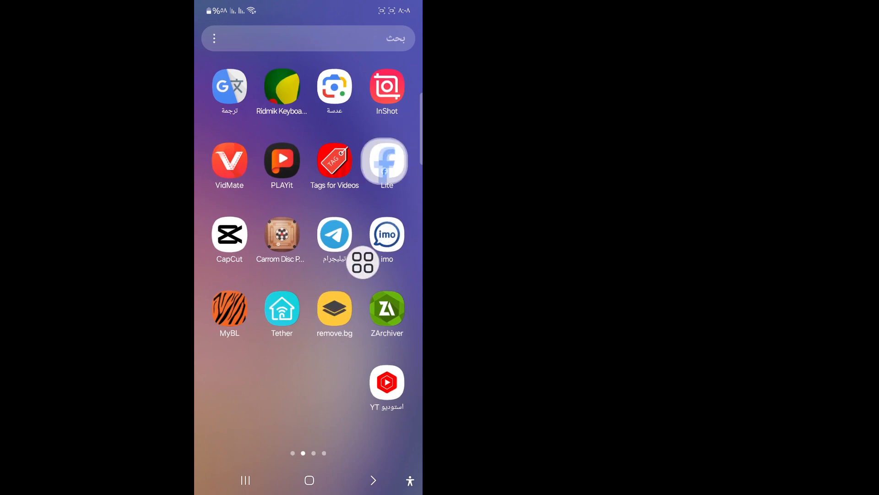
pyautogui.click(387, 163)
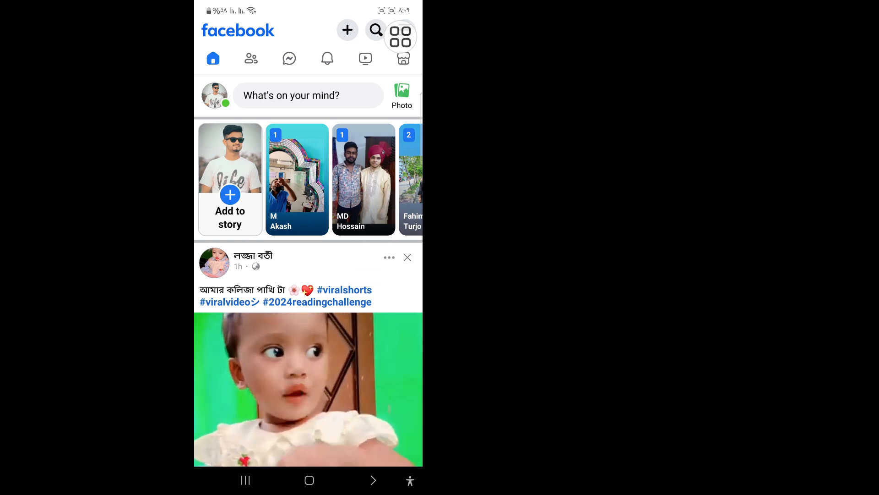
# From the Facebook Lite menu, scroll through Settings & privacy to Media's Data Saver page
pyautogui.click(400, 35)
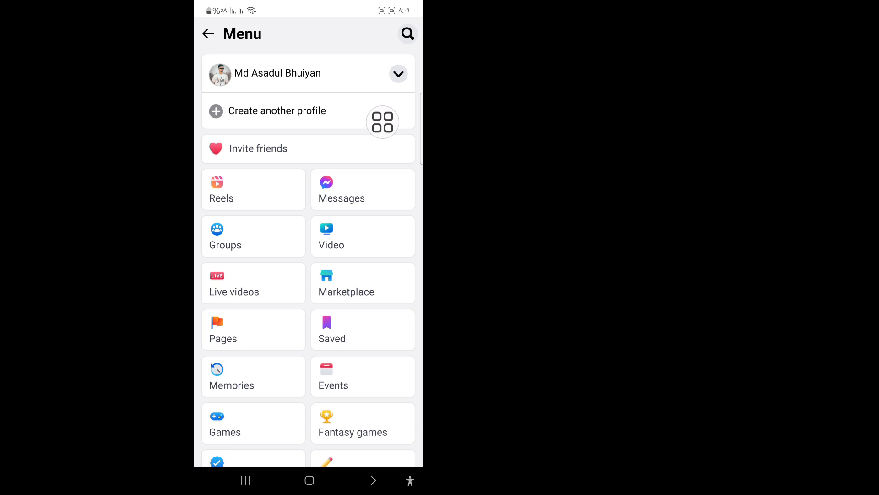
pyautogui.scroll(-3)
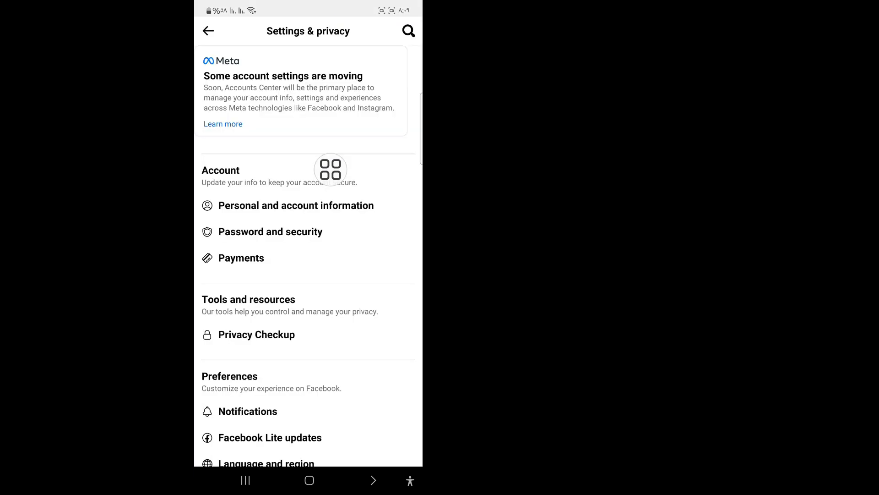
pyautogui.scroll(-3)
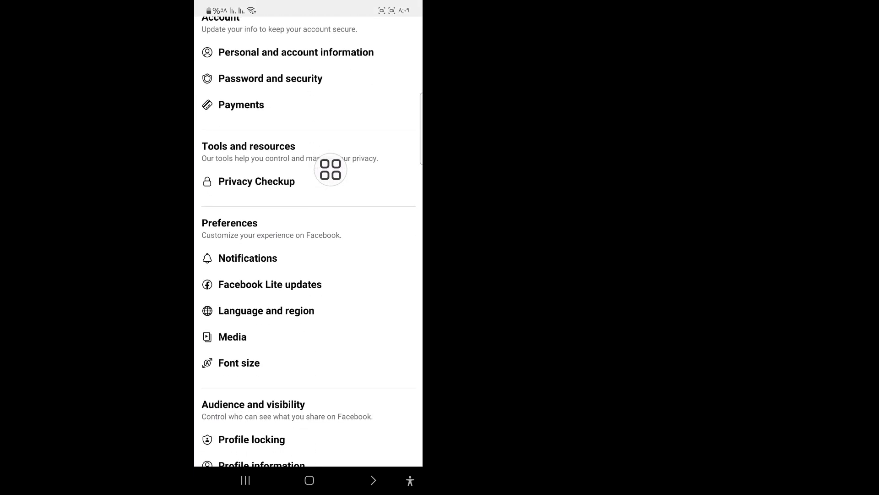
pyautogui.scroll(-3)
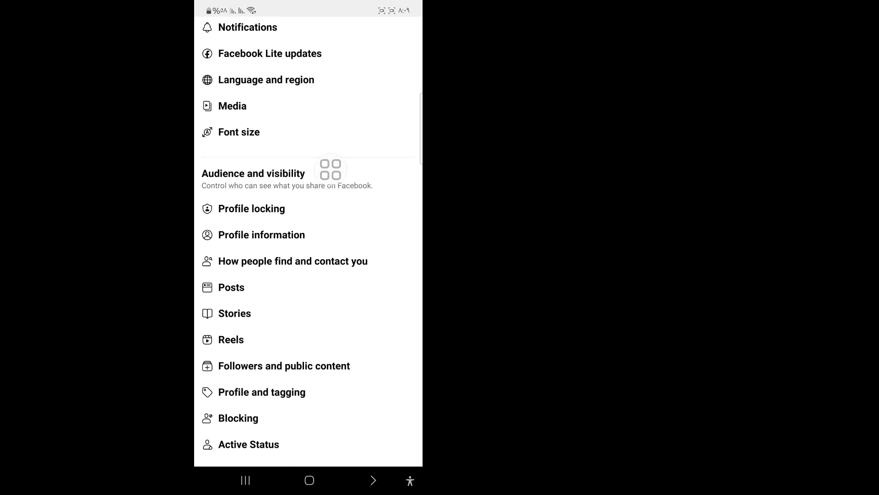
pyautogui.scroll(-3)
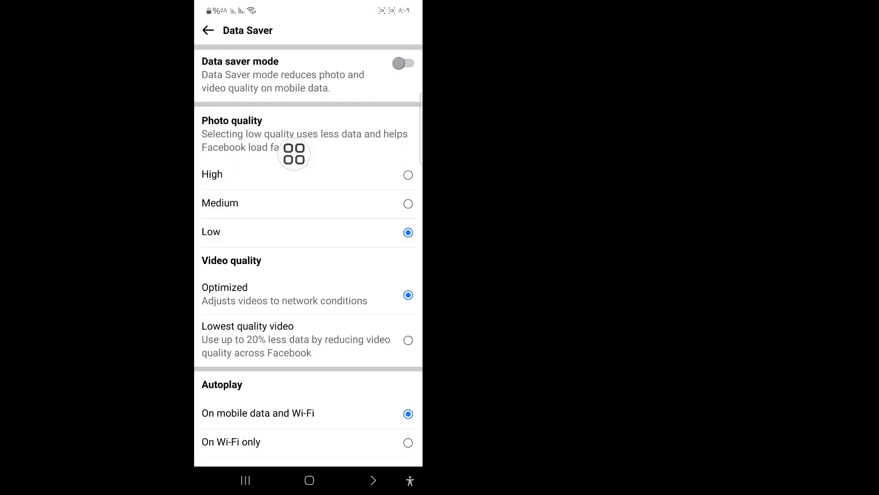
pyautogui.moveTo(396, 164)
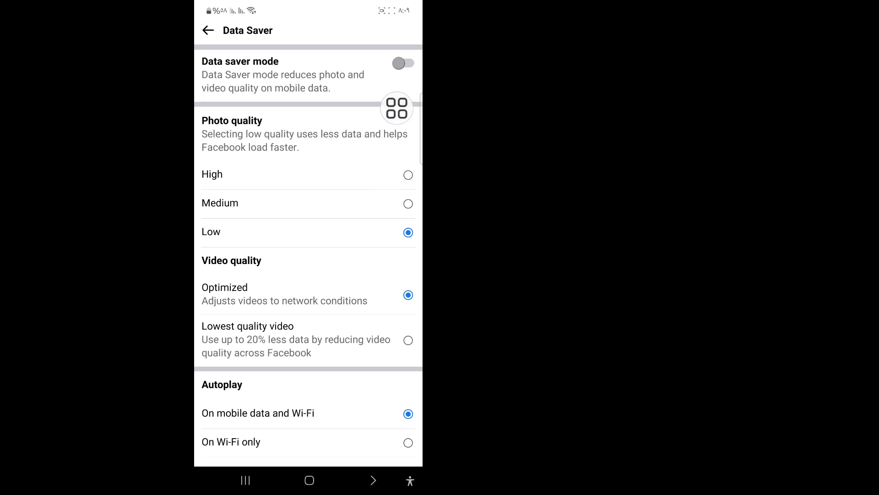
# Select High under Photo quality on the Data Saver screen
pyautogui.click(408, 174)
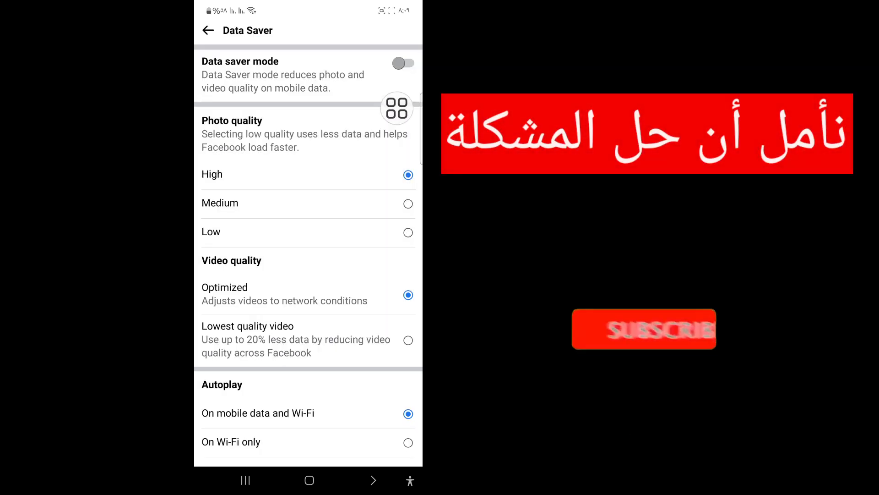